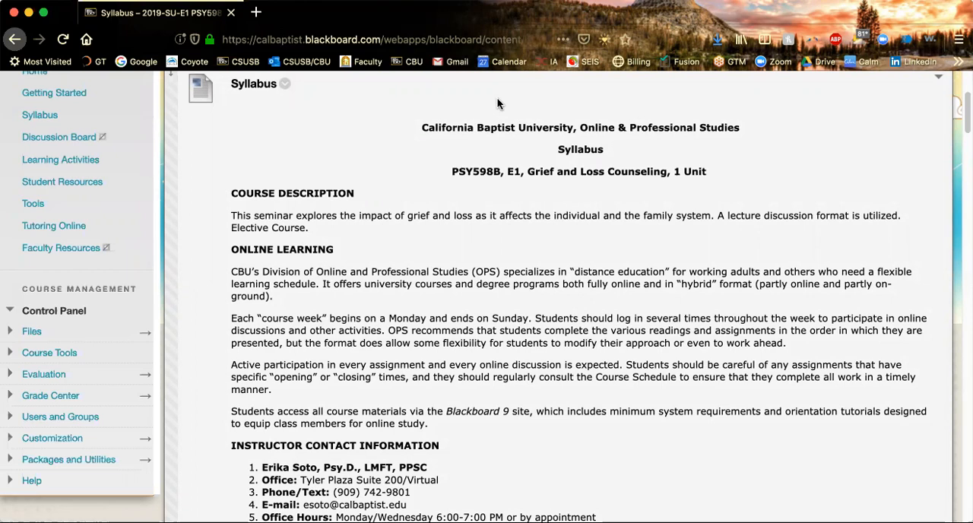
scroll("down", 3)
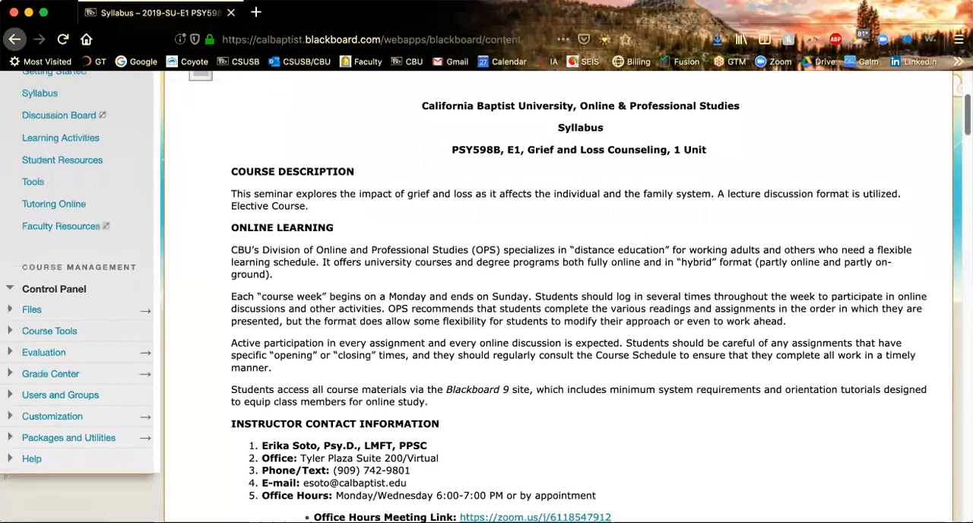
scroll("down", 3)
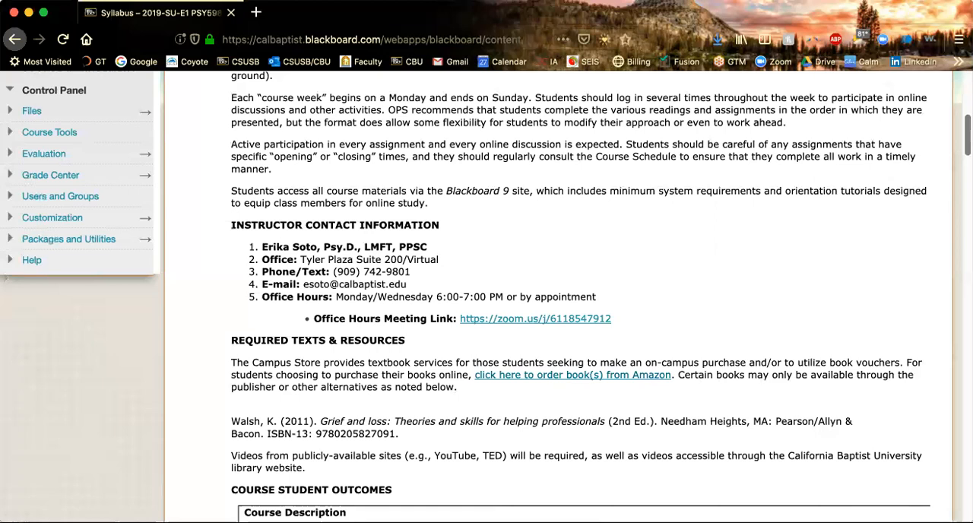
mouse_move(481, 325)
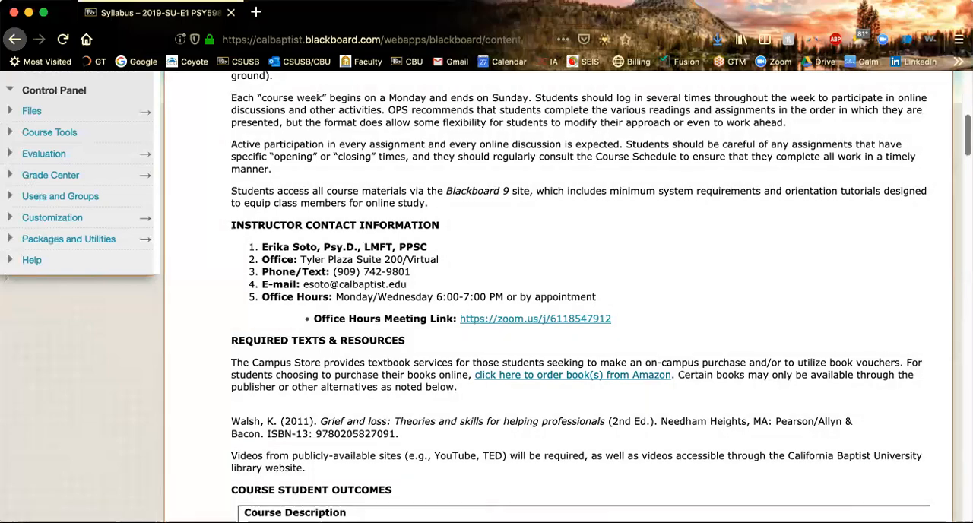
scroll("down", 3)
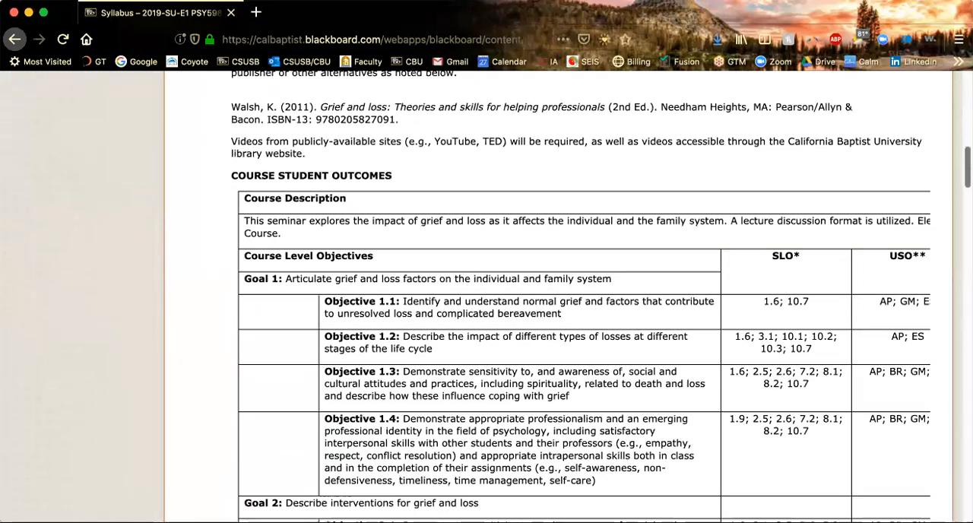
scroll("down", 3)
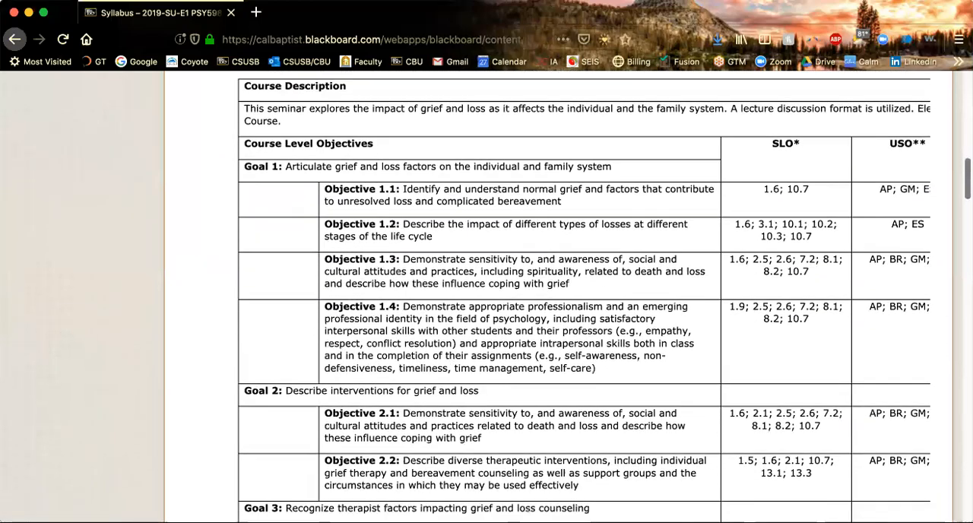
scroll("down", 3)
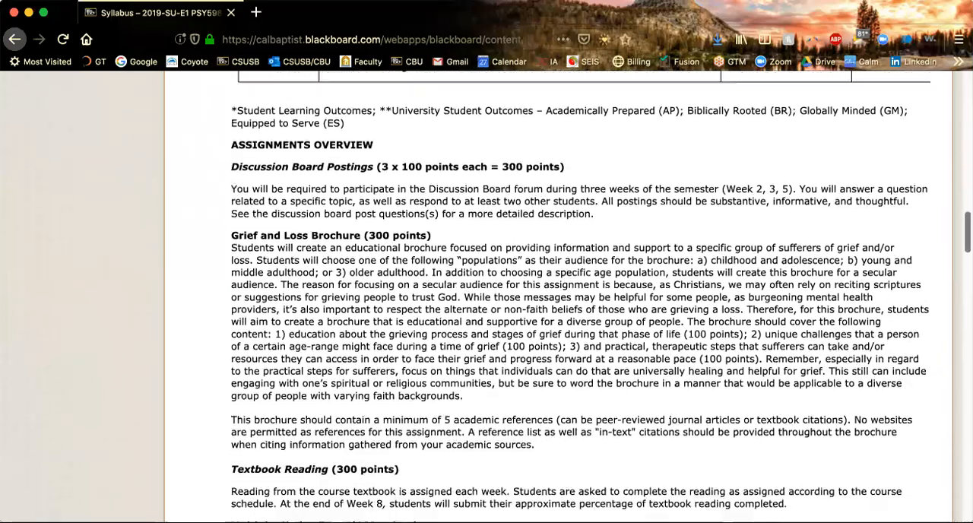
scroll("down", 3)
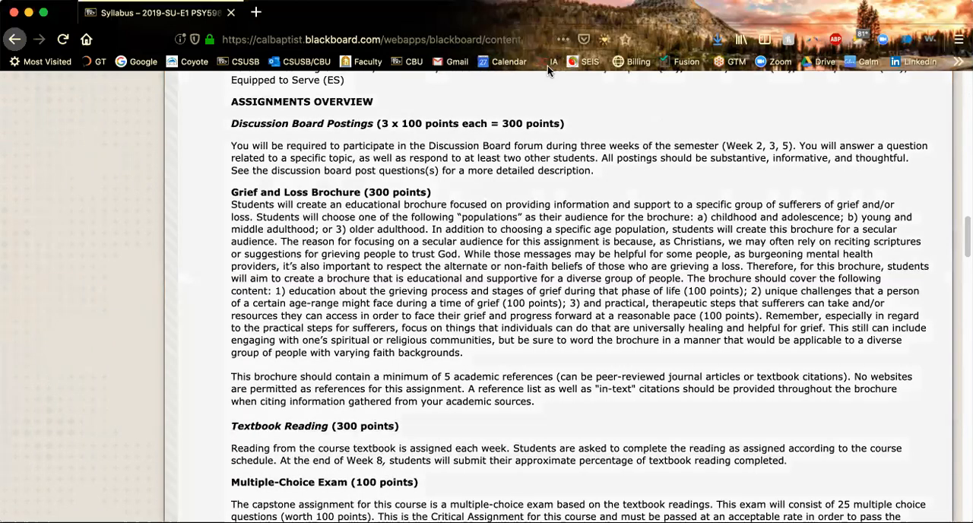
mouse_move(444, 106)
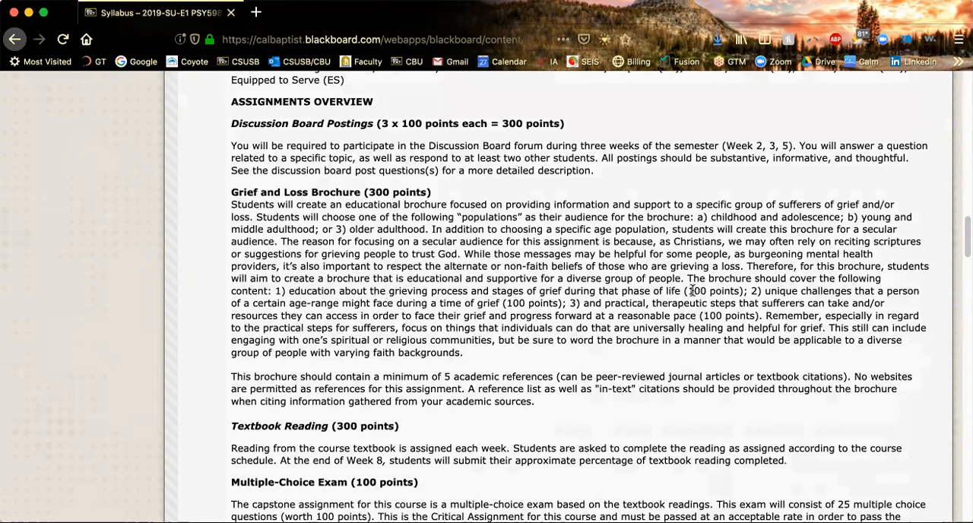
mouse_move(825, 283)
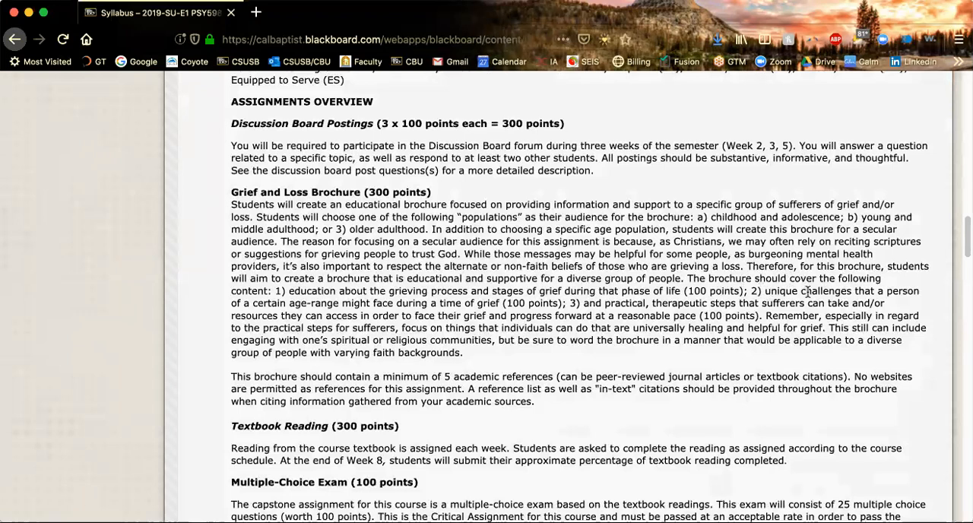
mouse_move(368, 281)
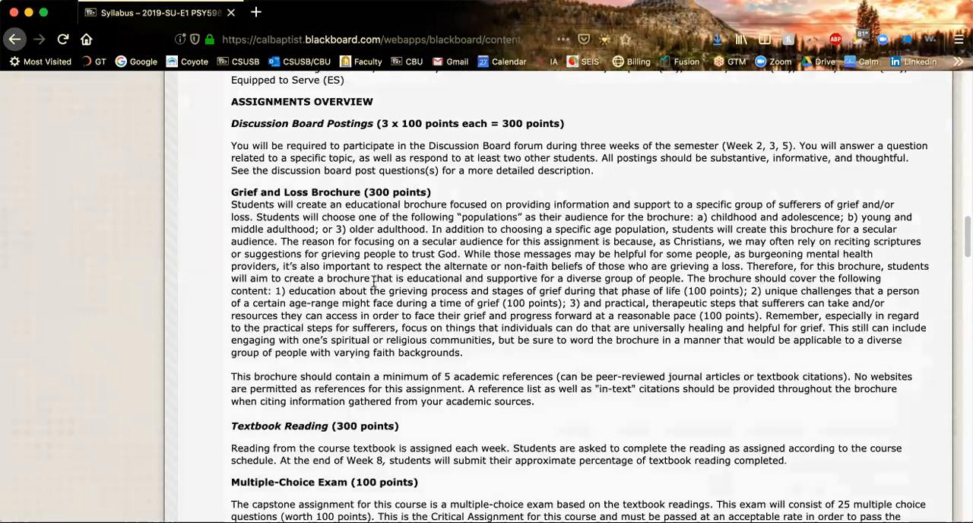
mouse_move(493, 308)
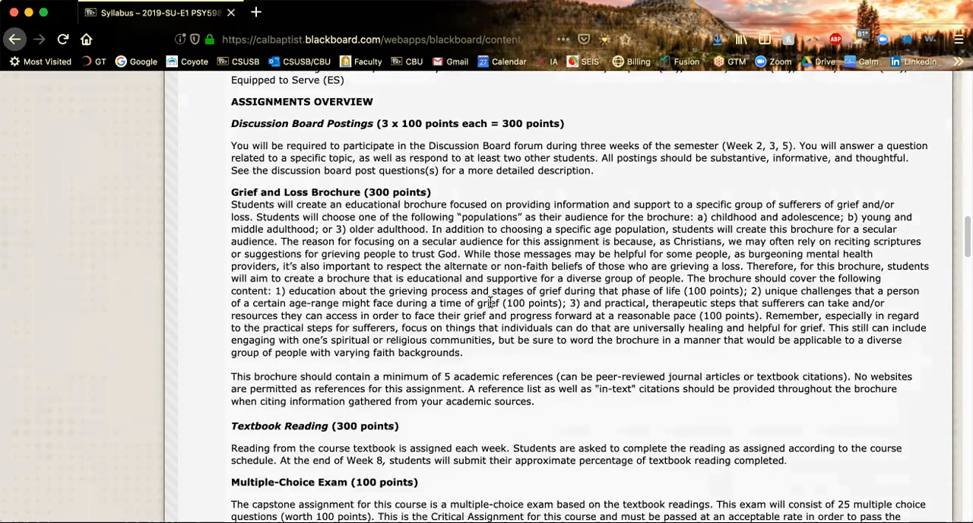
mouse_move(678, 334)
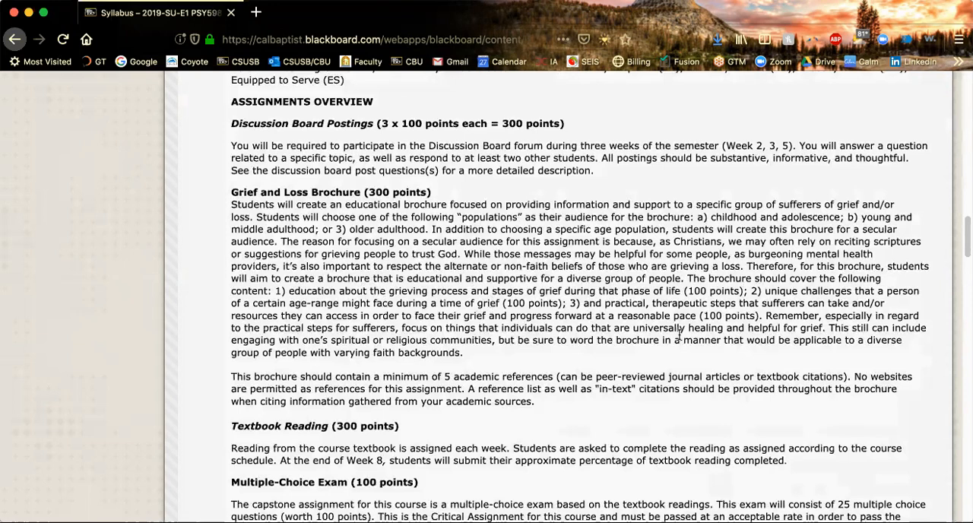
mouse_move(677, 307)
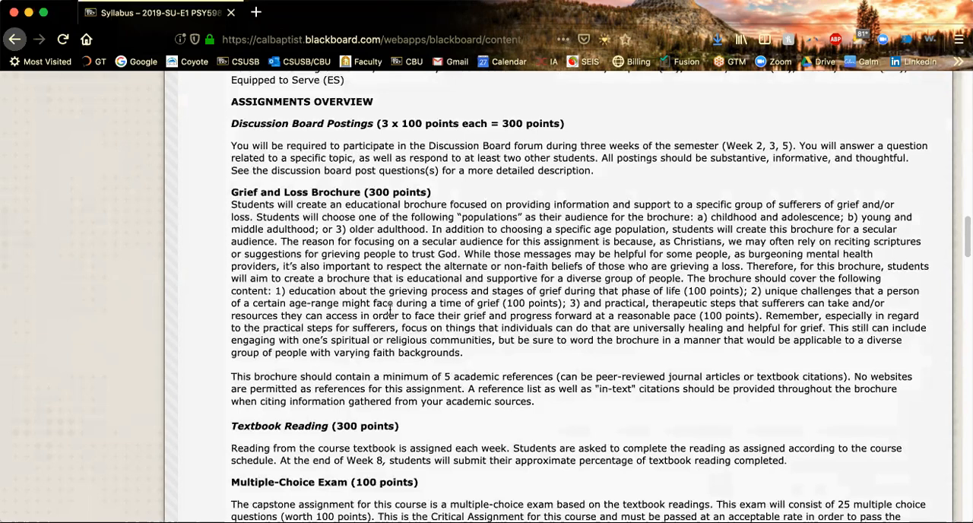
mouse_move(383, 309)
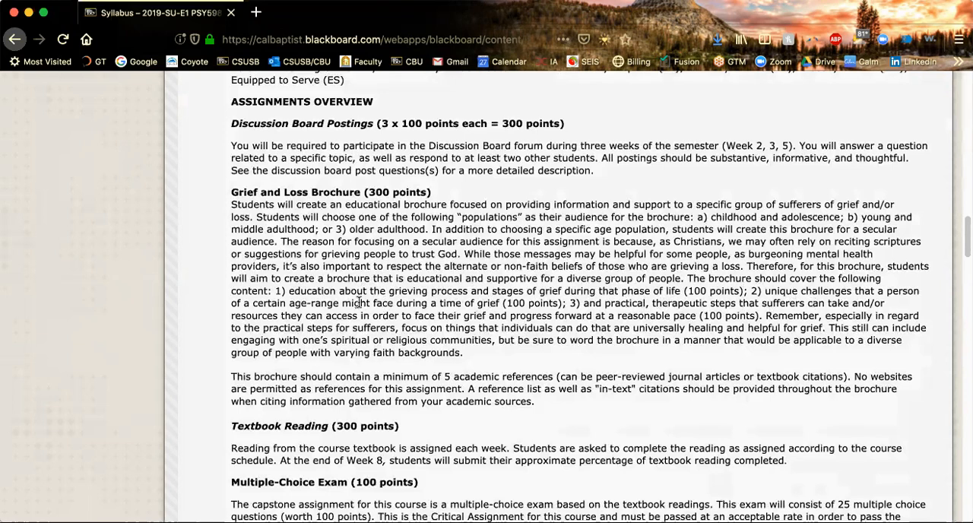
mouse_move(514, 317)
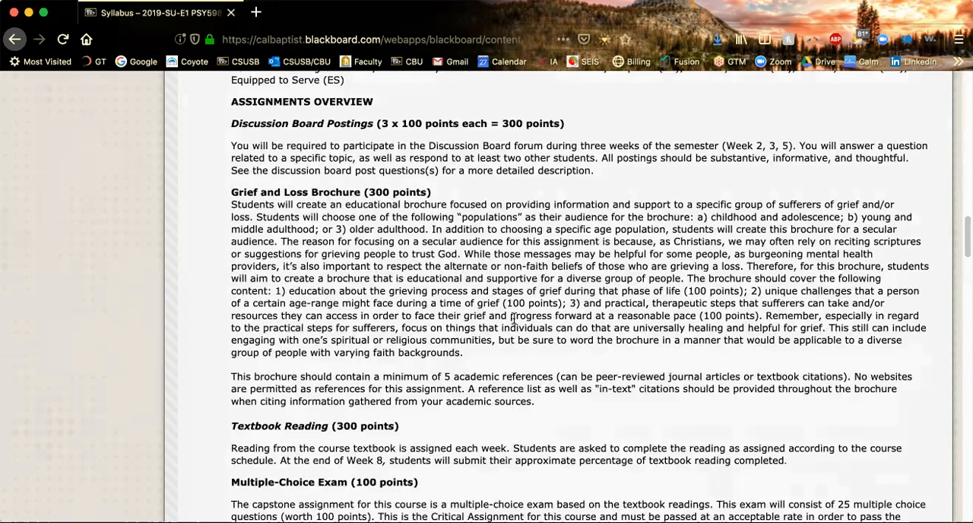
mouse_move(747, 314)
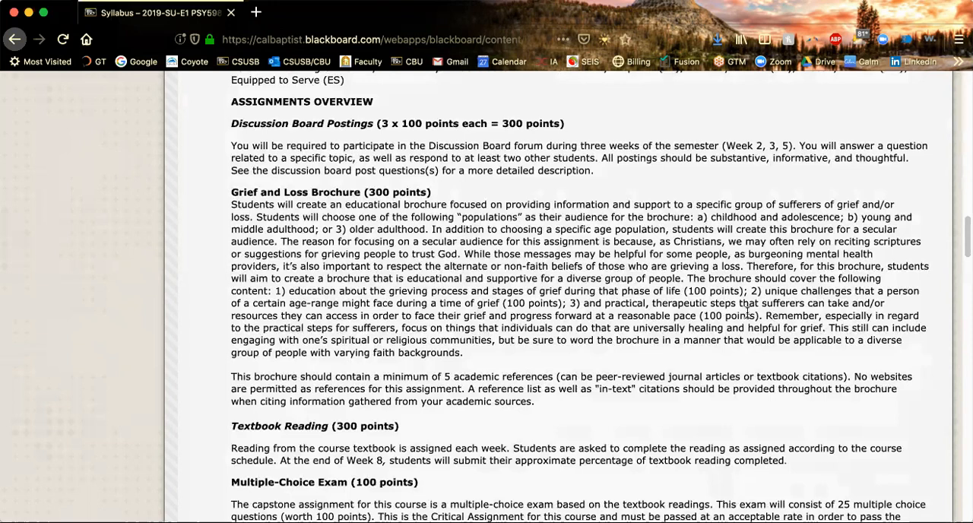
mouse_move(371, 70)
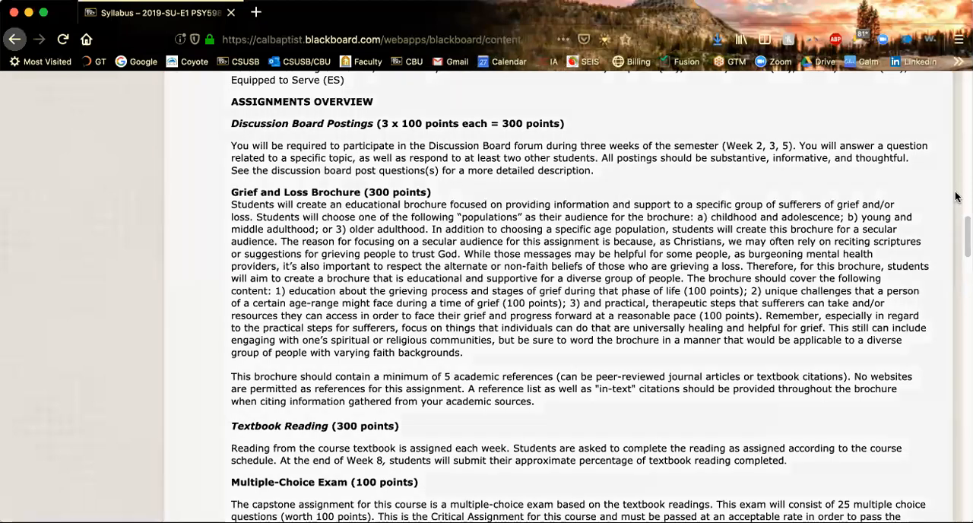
scroll("down", 3)
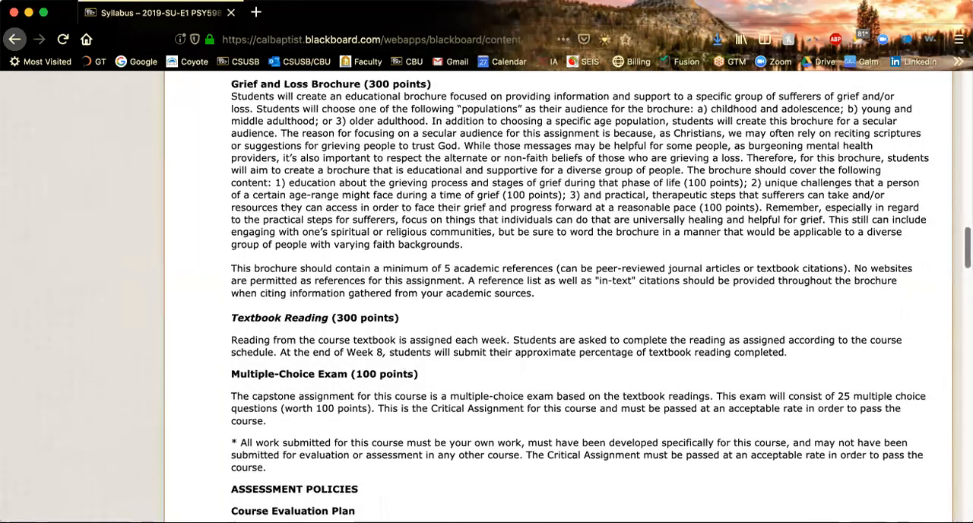
scroll("down", 3)
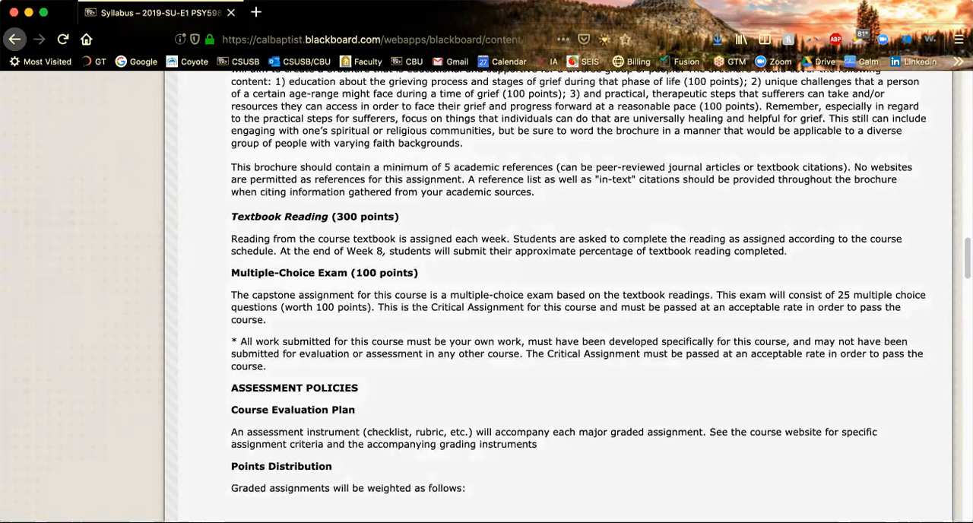
scroll("down", 3)
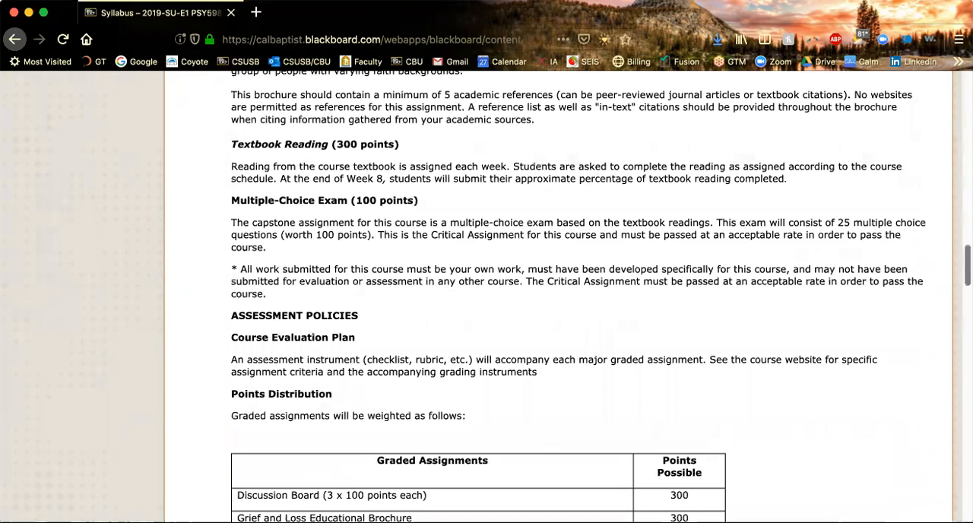
scroll("down", 3)
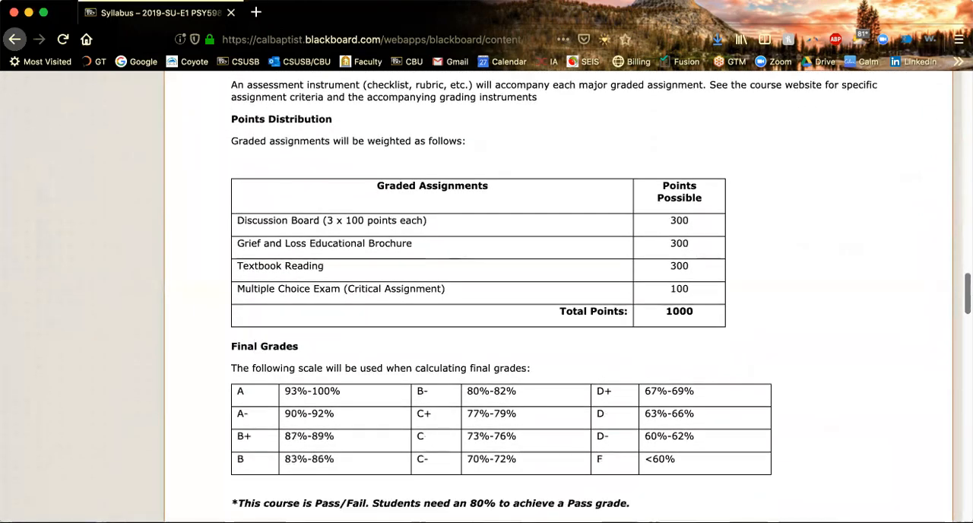
scroll("down", 3)
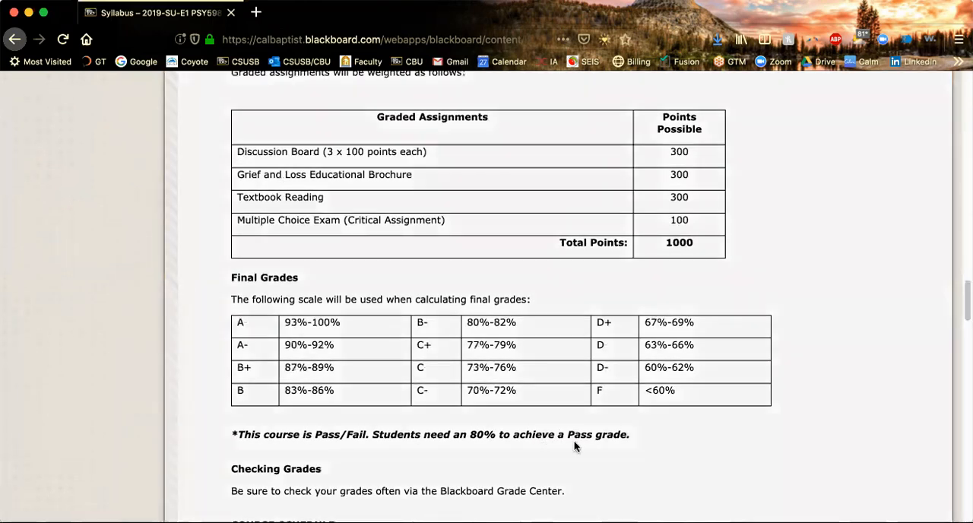
scroll("up", 3)
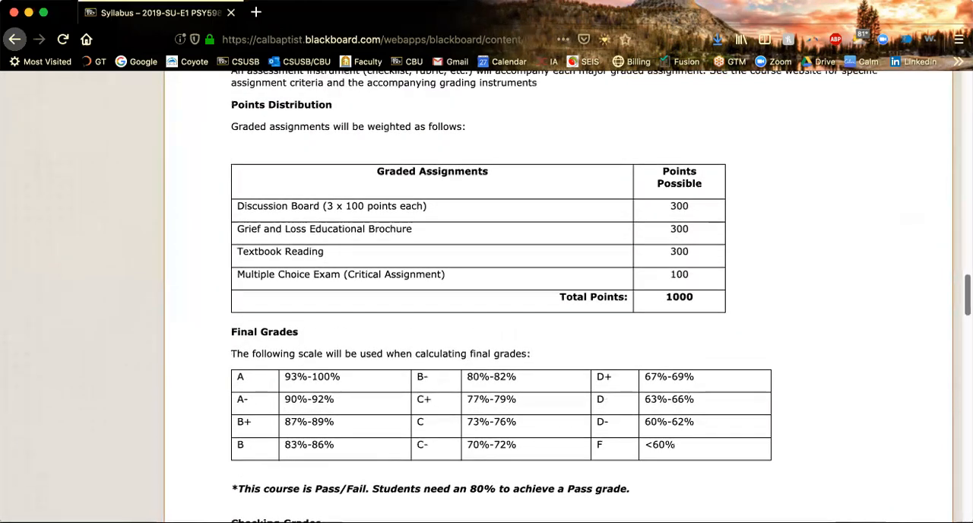
scroll("up", 3)
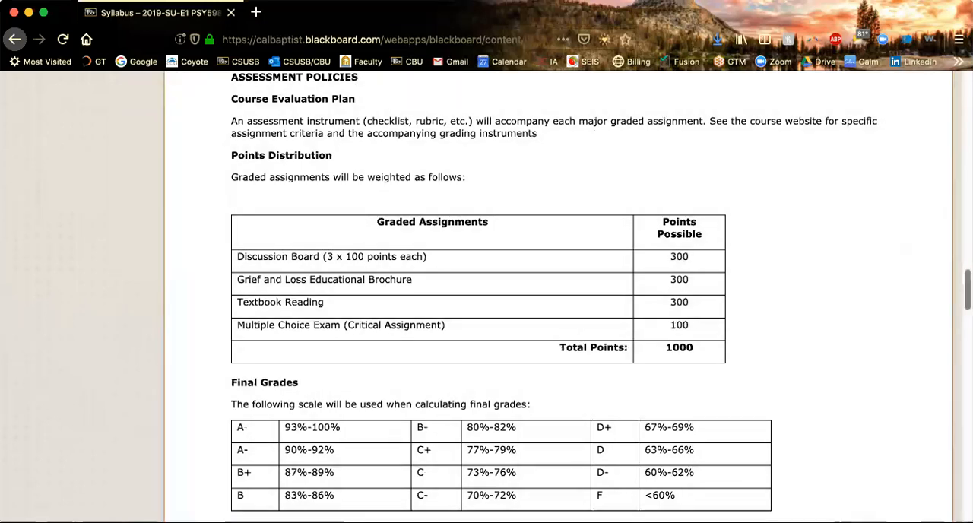
scroll("up", 3)
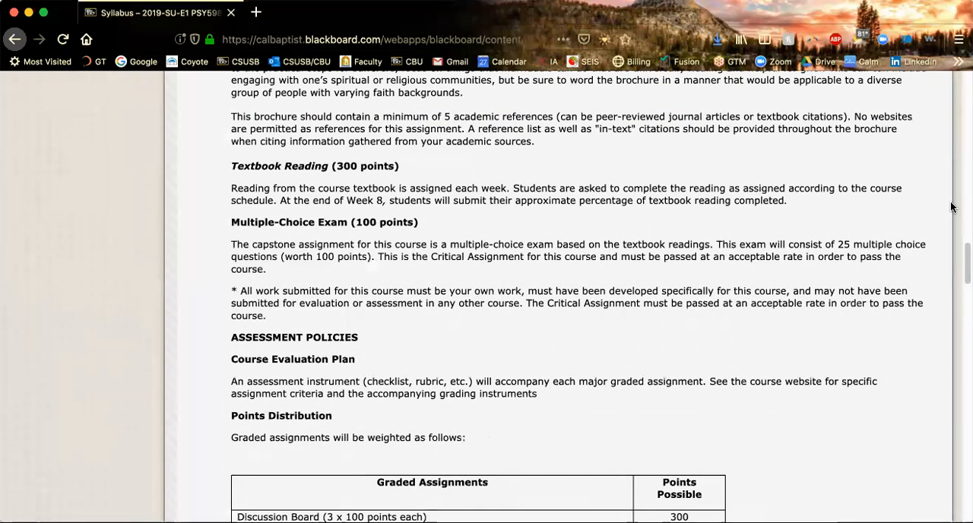
scroll("down", 3)
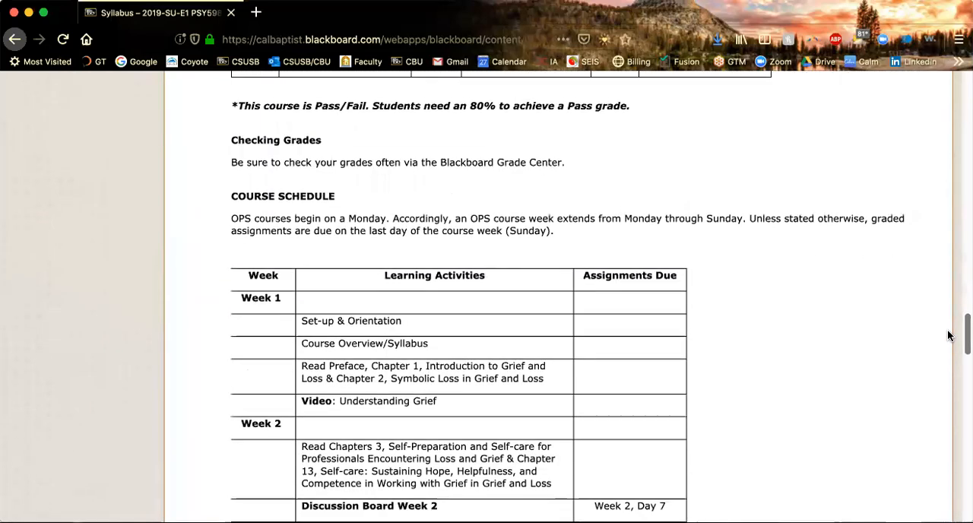
scroll("down", 3)
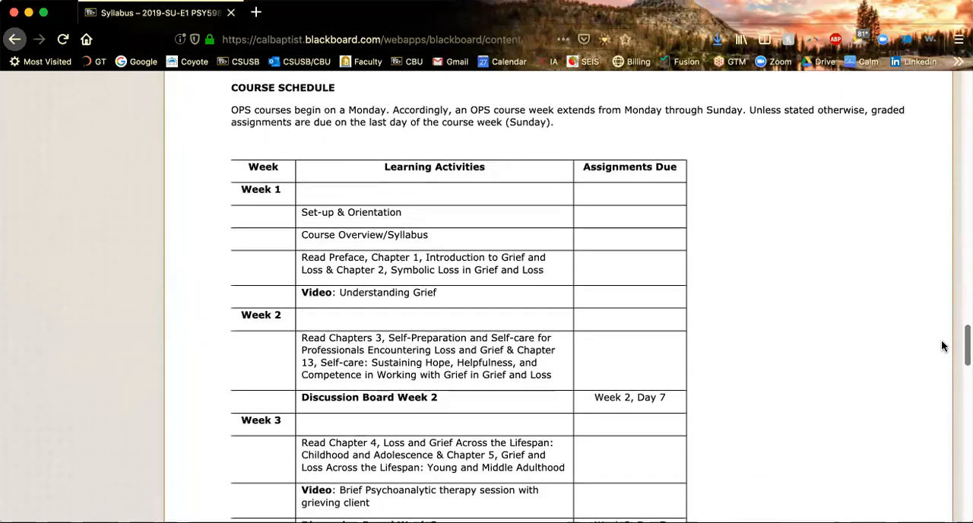
scroll("down", 3)
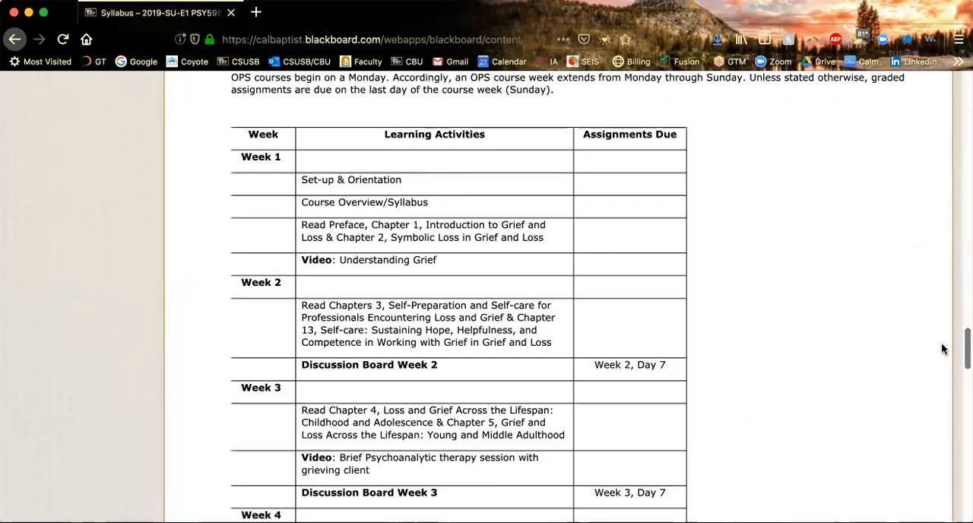
scroll("down", 3)
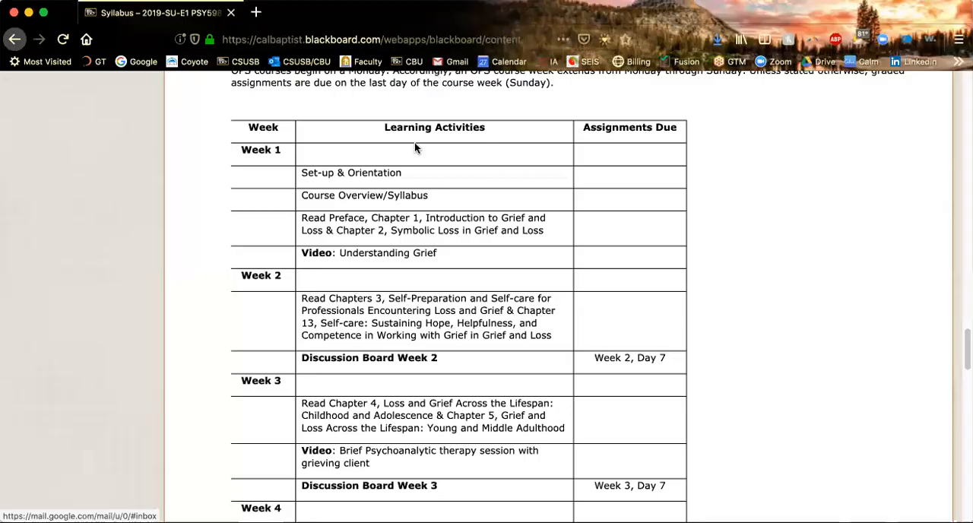
mouse_move(450, 198)
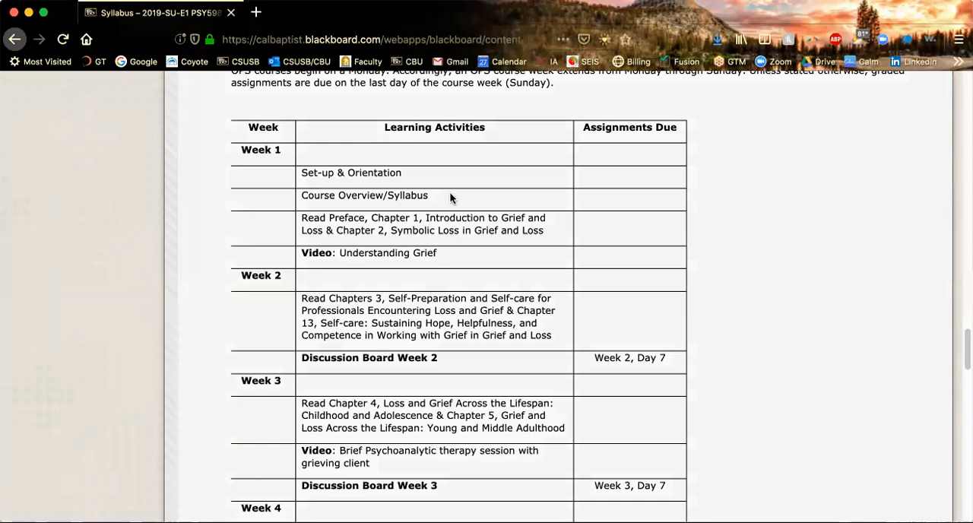
mouse_move(395, 248)
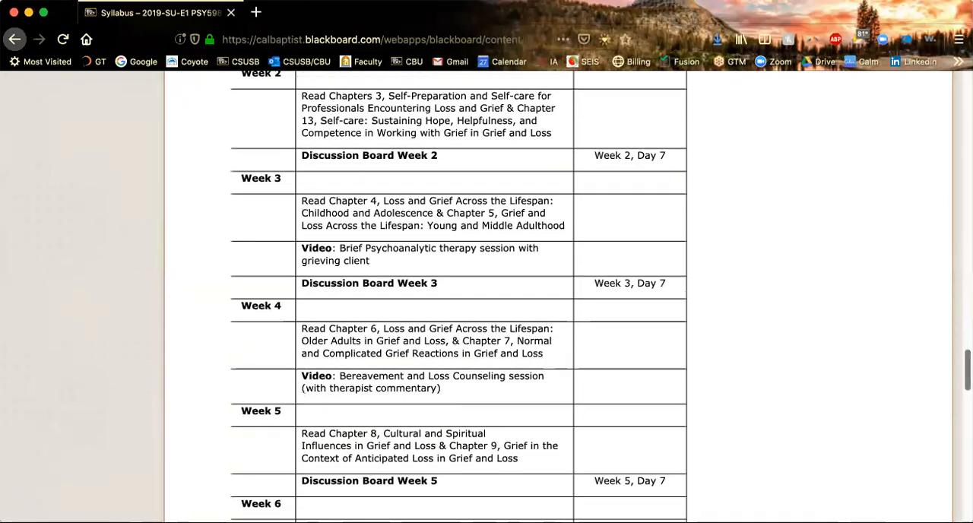
scroll("down", 3)
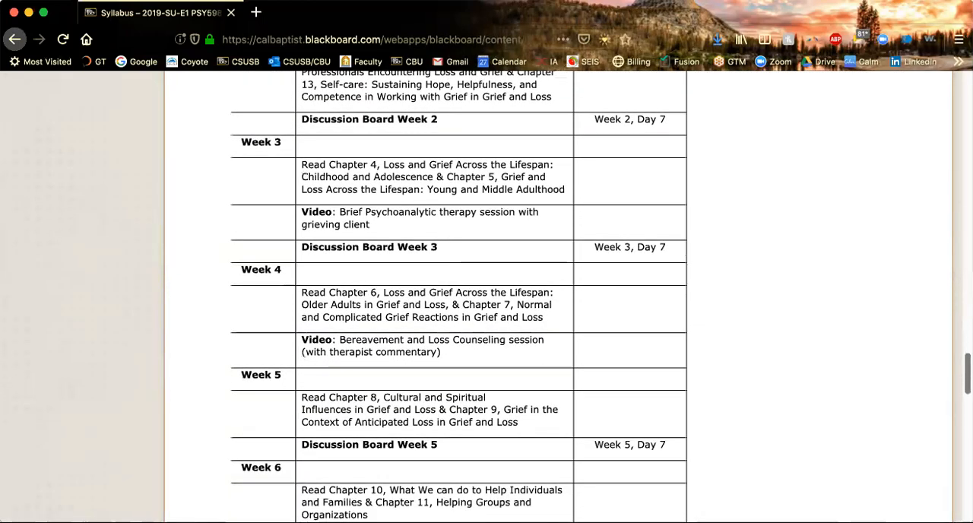
scroll("down", 3)
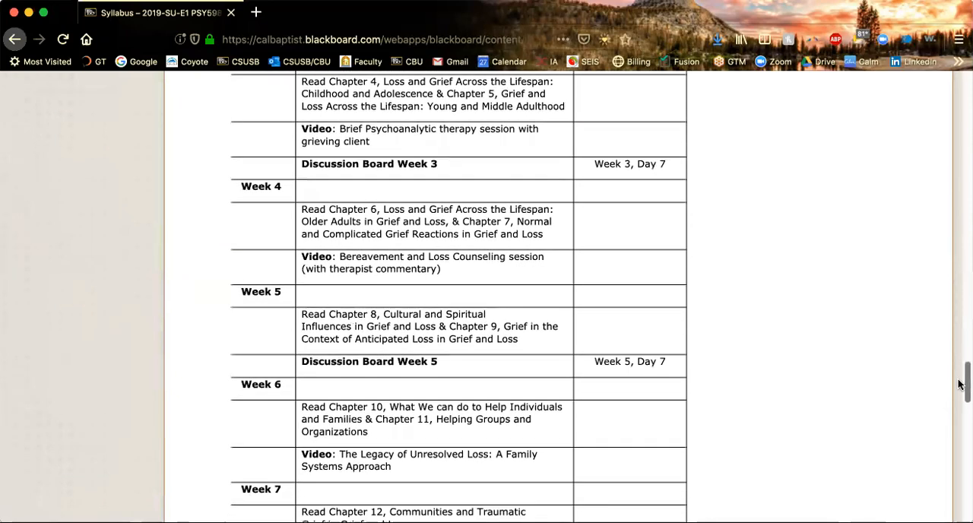
scroll("down", 3)
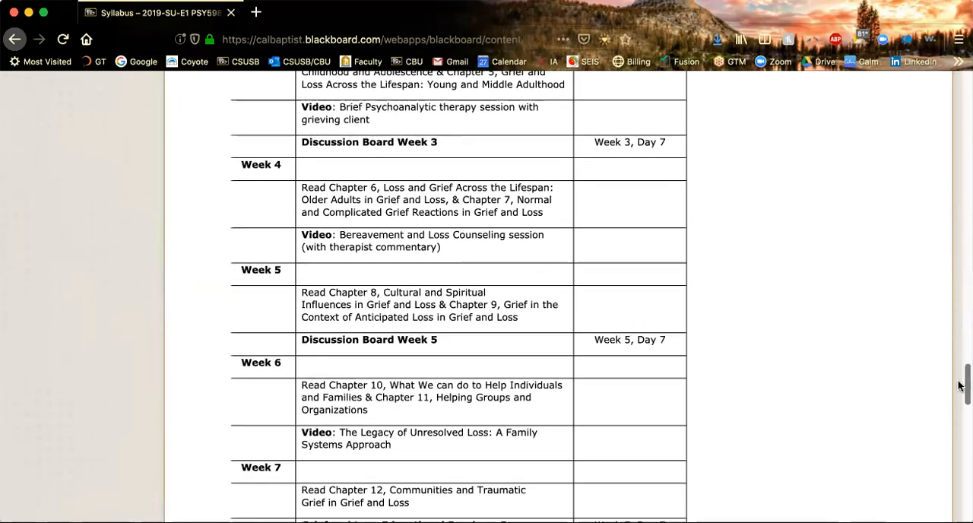
scroll("down", 3)
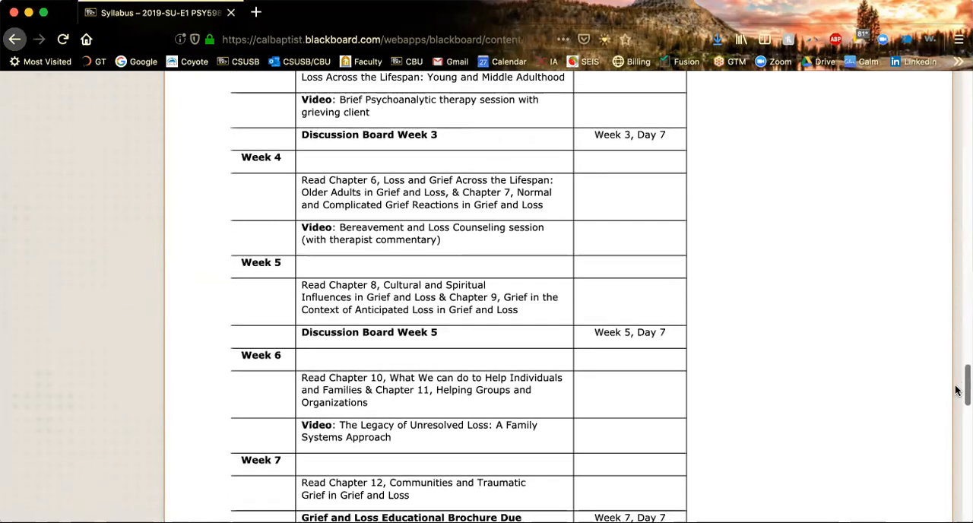
scroll("down", 3)
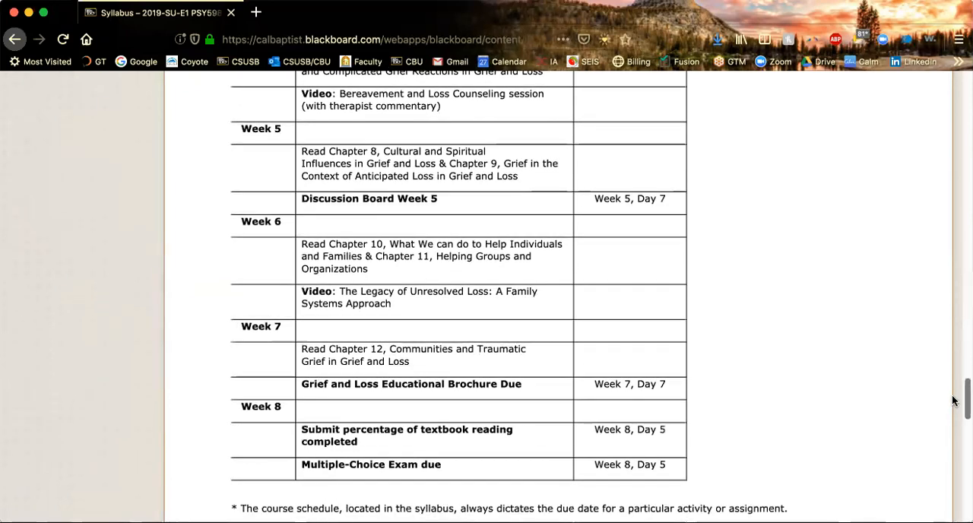
scroll("down", 3)
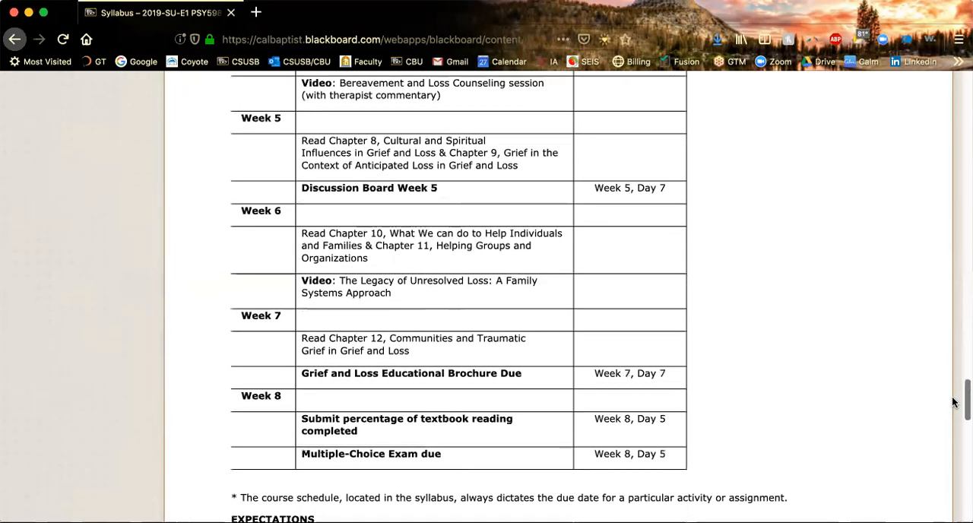
scroll("down", 3)
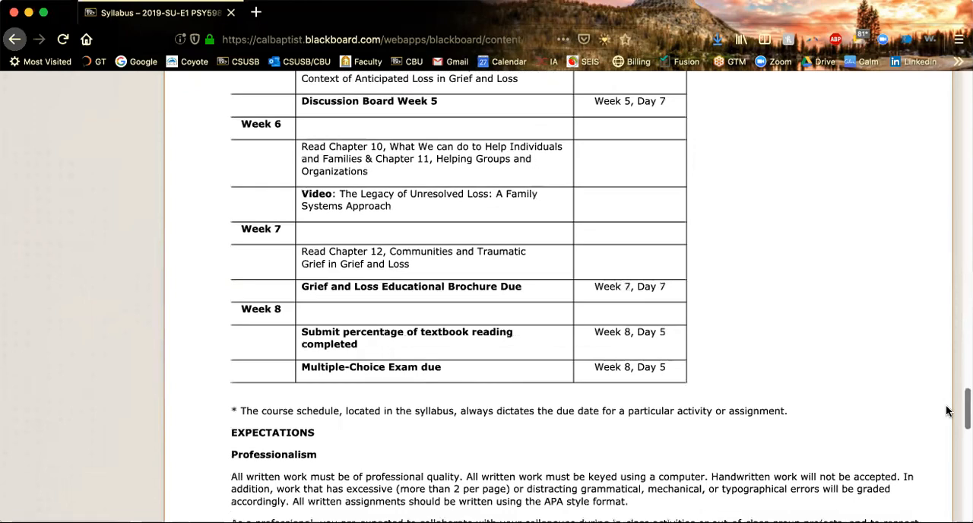
scroll("down", 3)
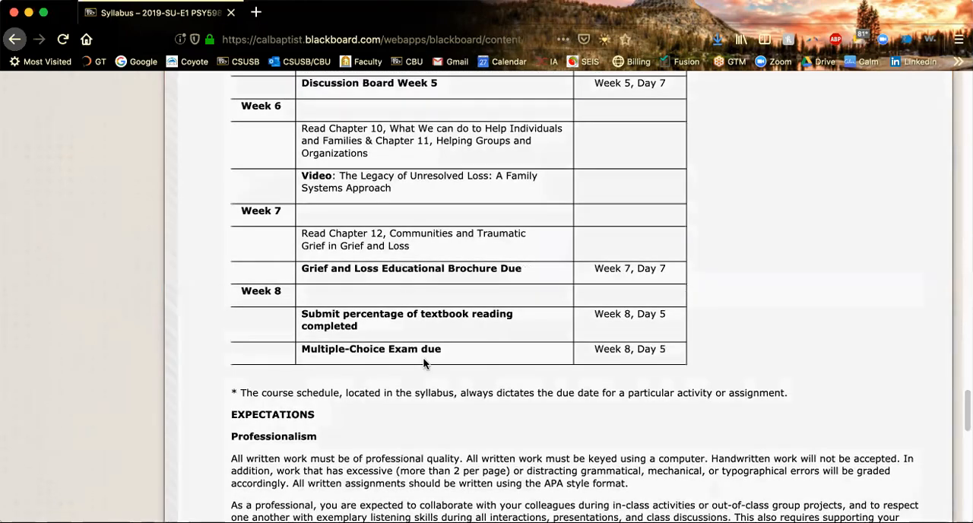
mouse_move(882, 389)
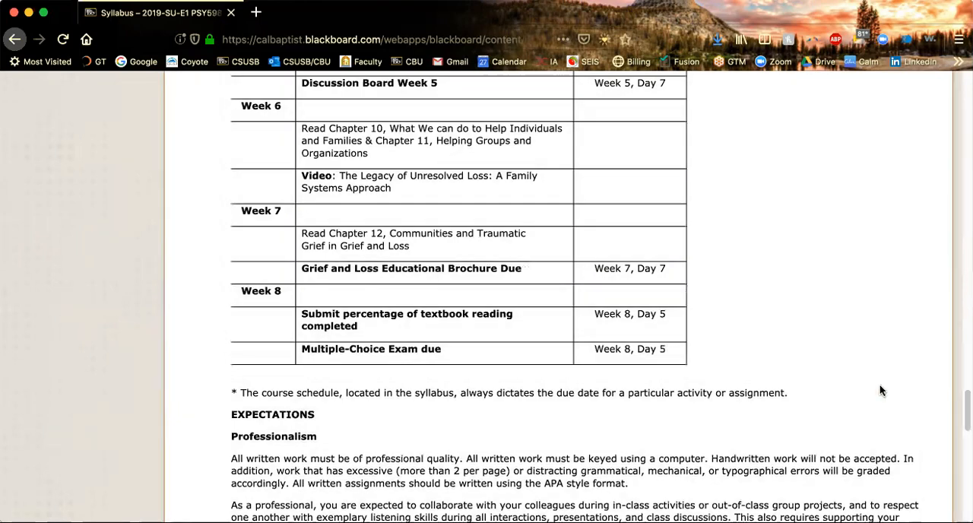
scroll("down", 3)
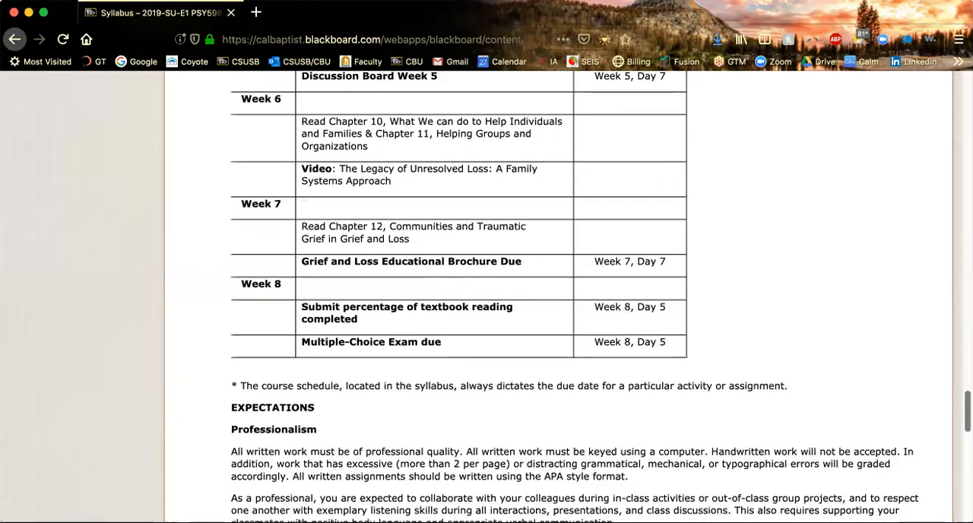
scroll("down", 3)
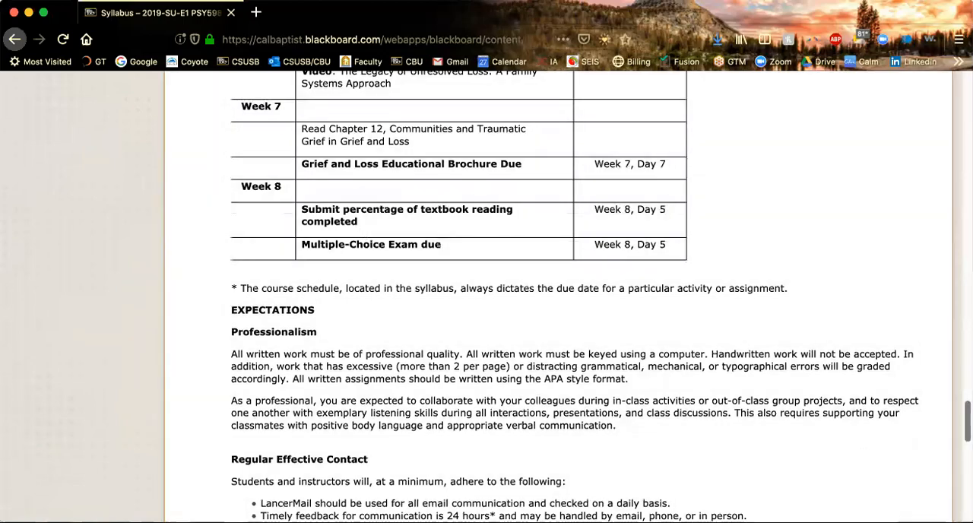
scroll("down", 3)
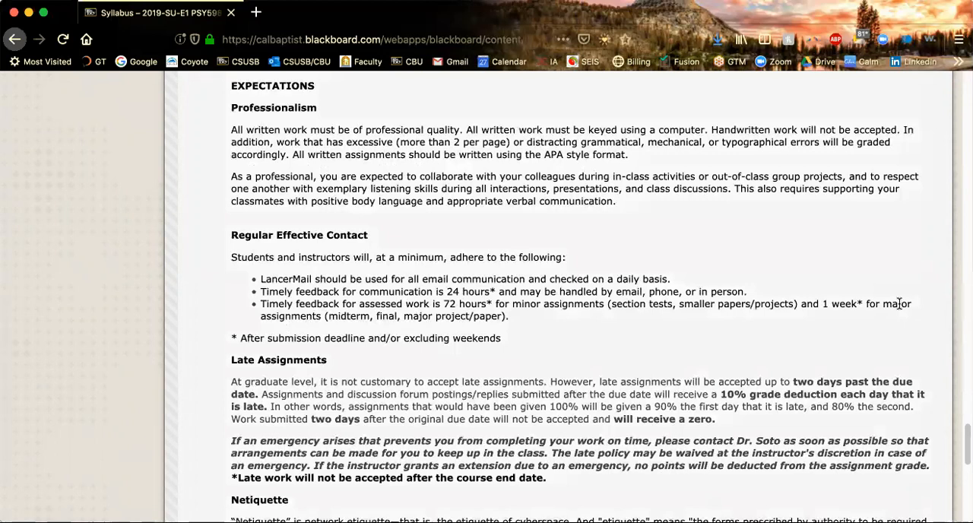
mouse_move(943, 269)
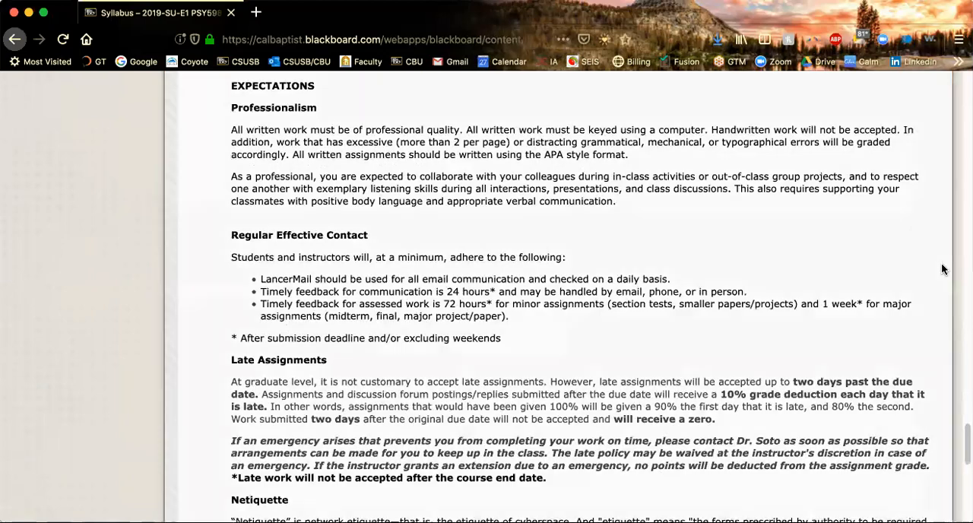
scroll("down", 3)
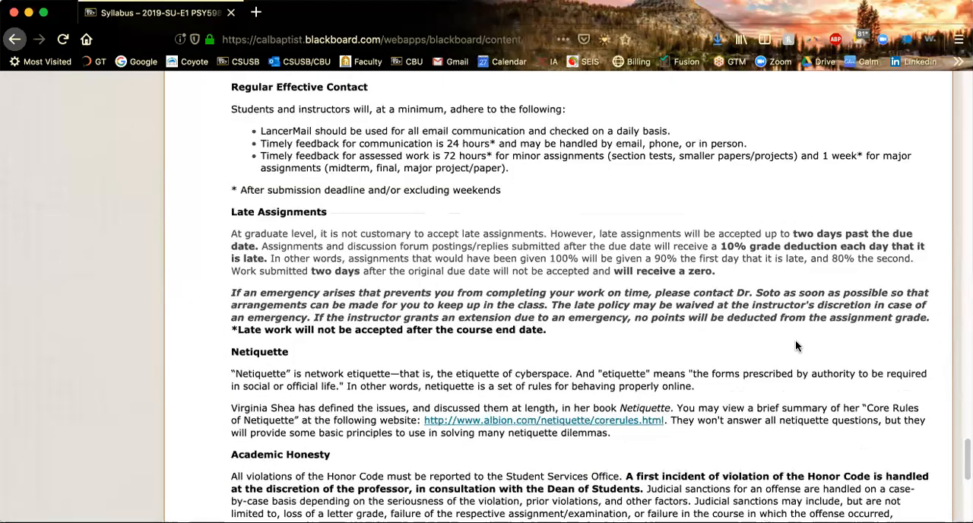
mouse_move(161, 195)
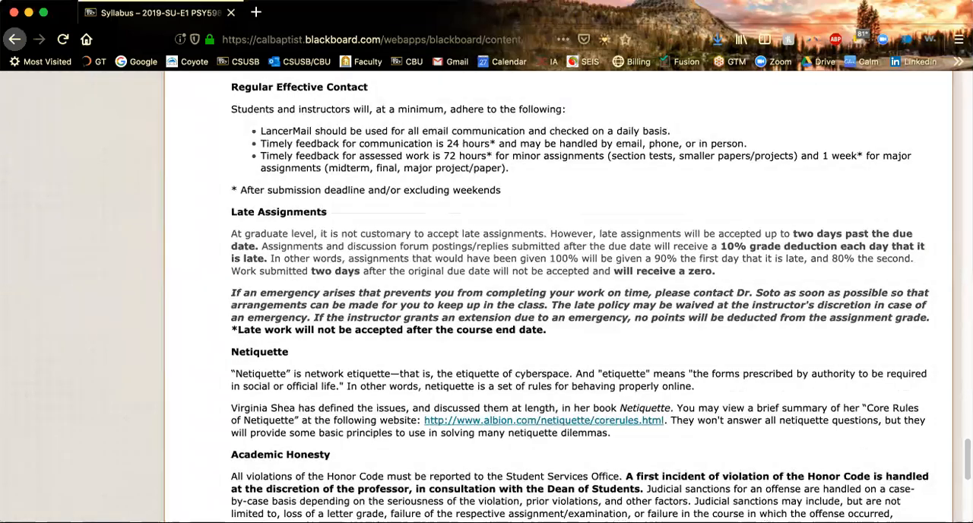
scroll("down", 3)
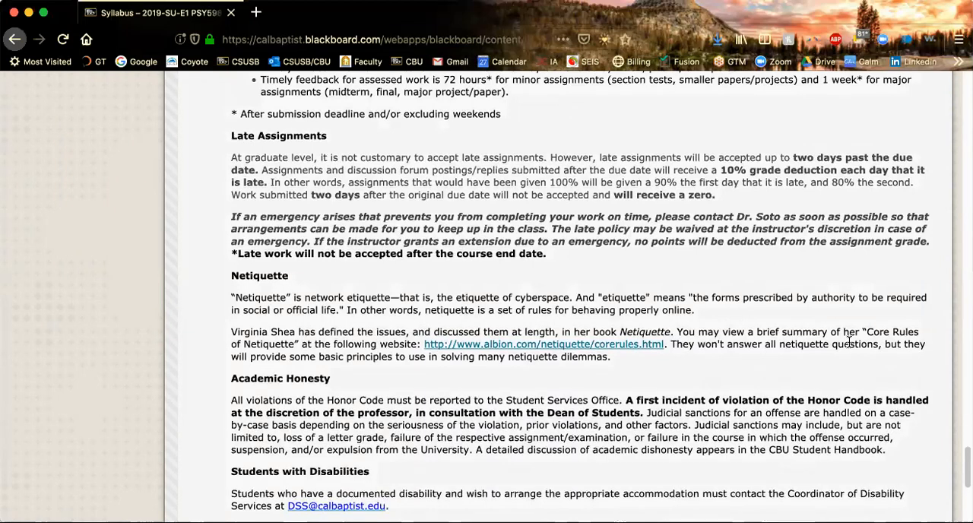
mouse_move(837, 384)
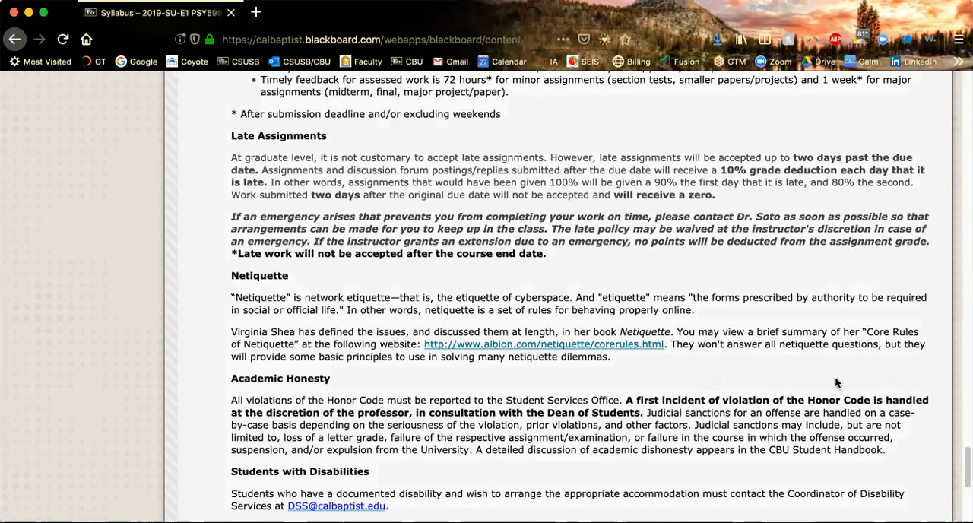
scroll("down", 3)
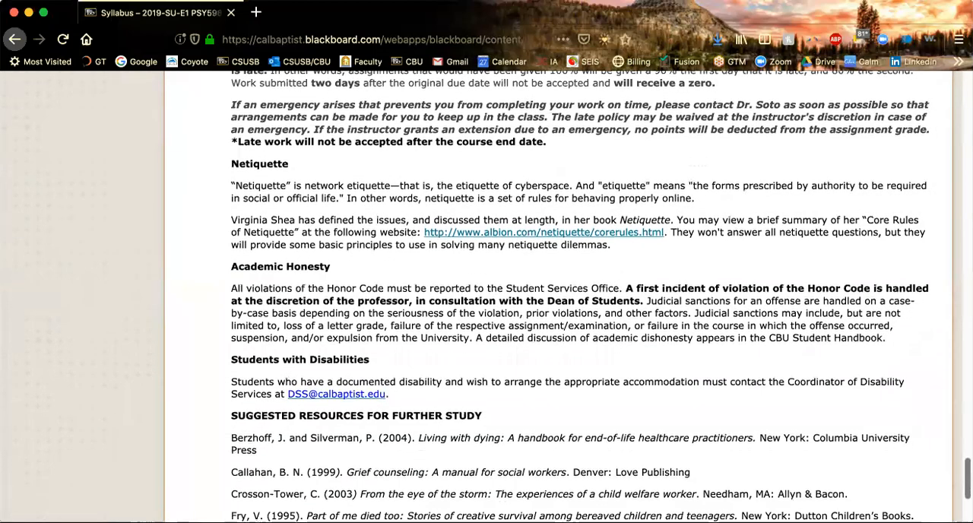
mouse_move(699, 210)
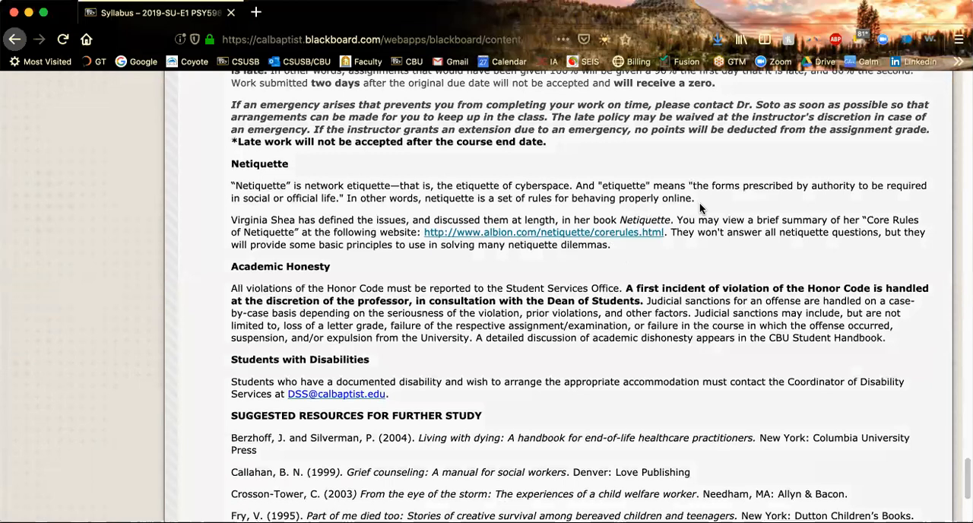
mouse_move(688, 210)
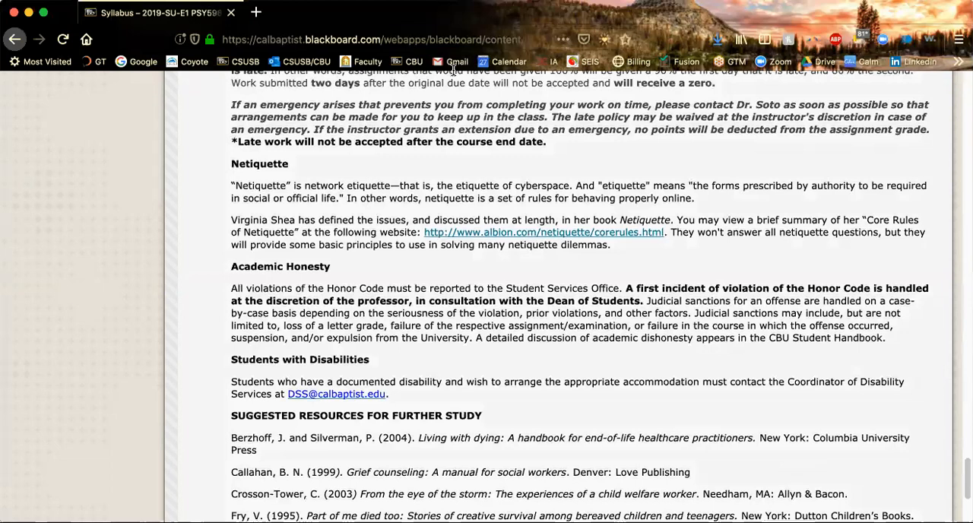
mouse_move(620, 304)
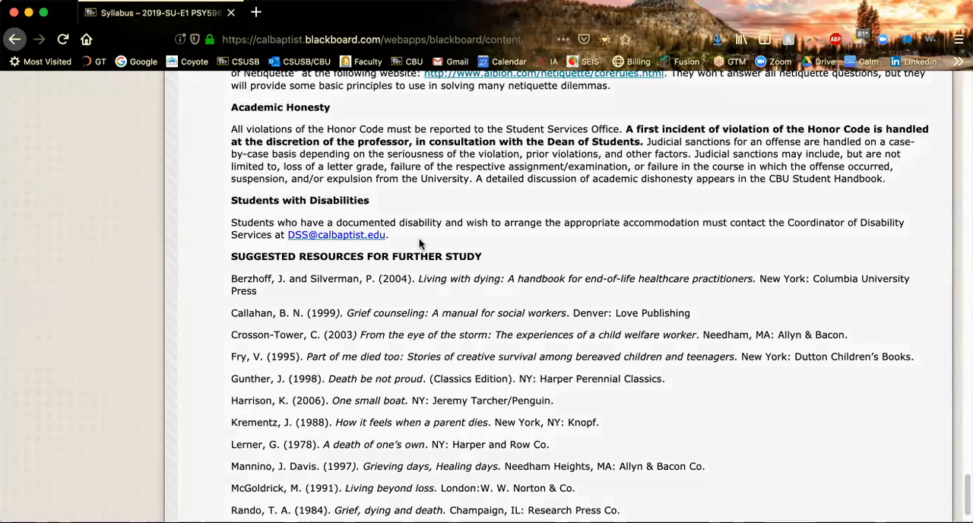
mouse_move(427, 252)
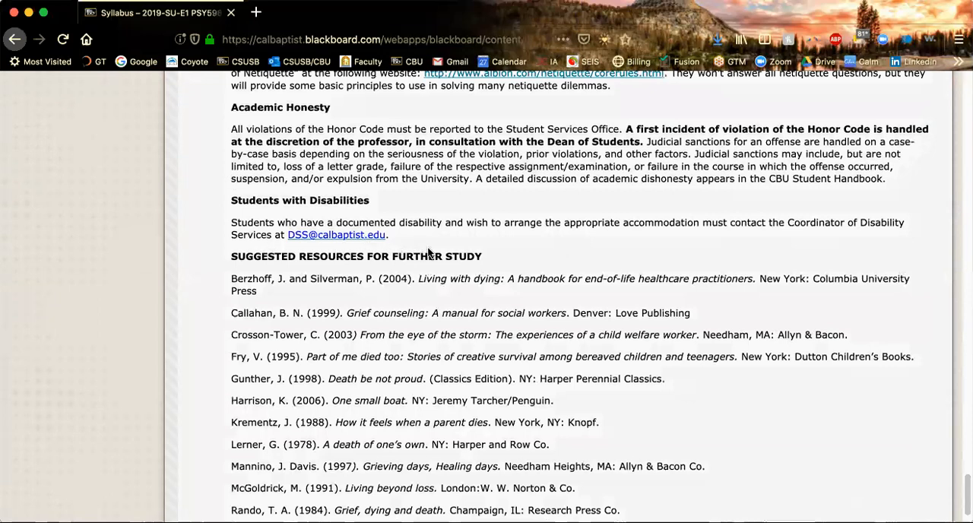
mouse_move(842, 207)
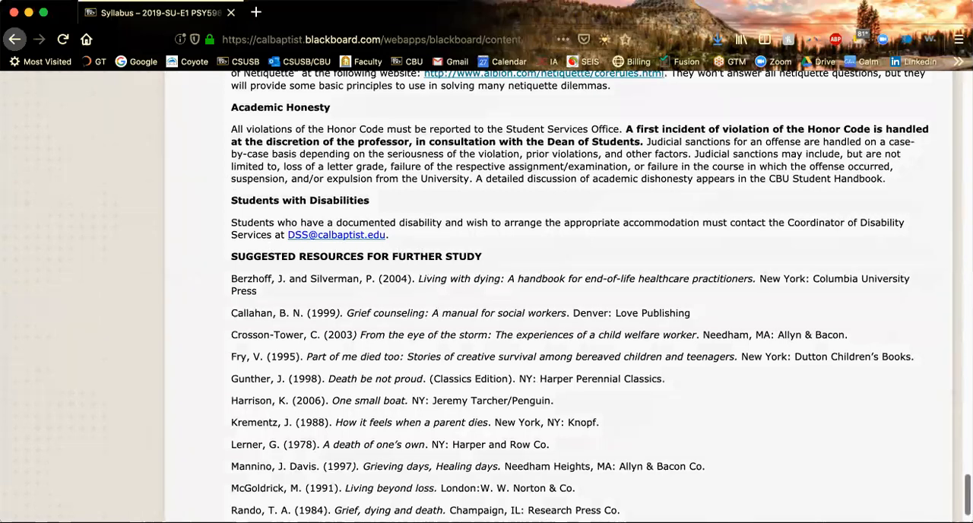
scroll("down", 3)
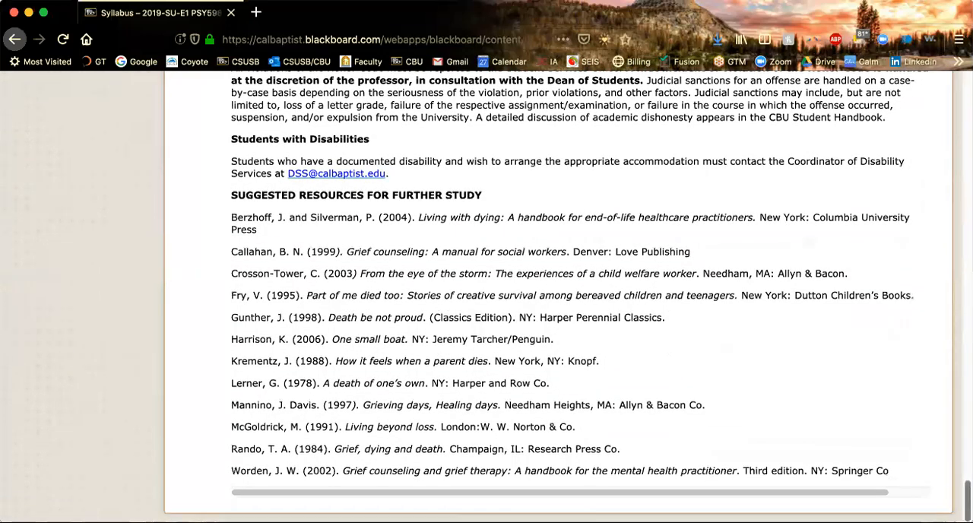
mouse_move(743, 337)
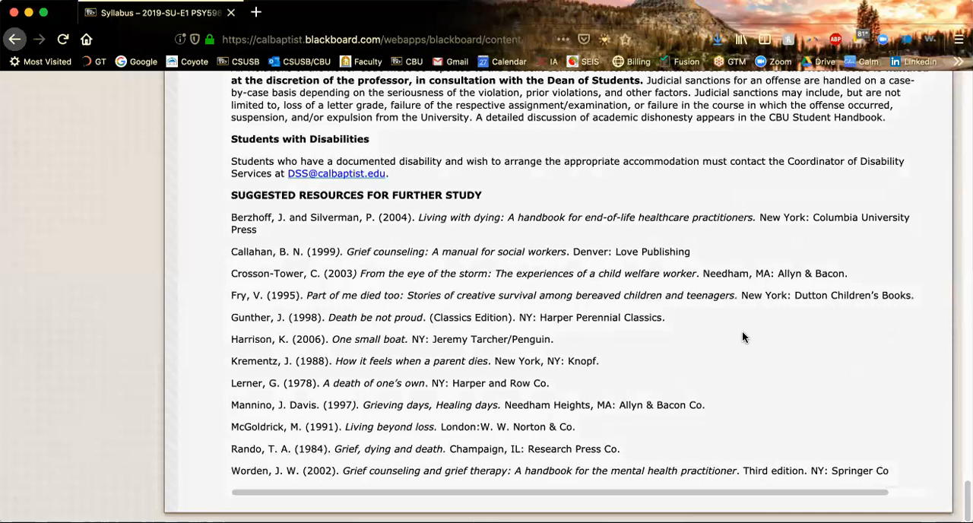
mouse_move(861, 396)
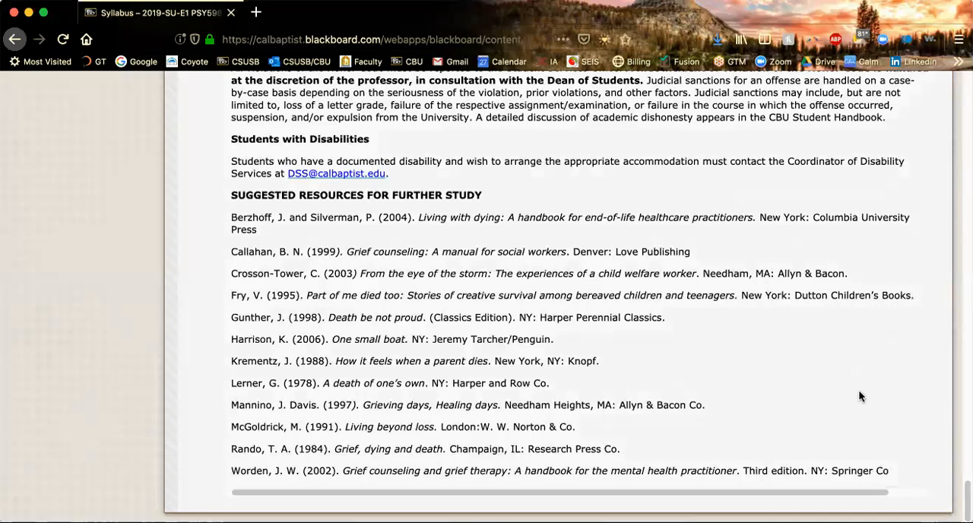
mouse_move(962, 498)
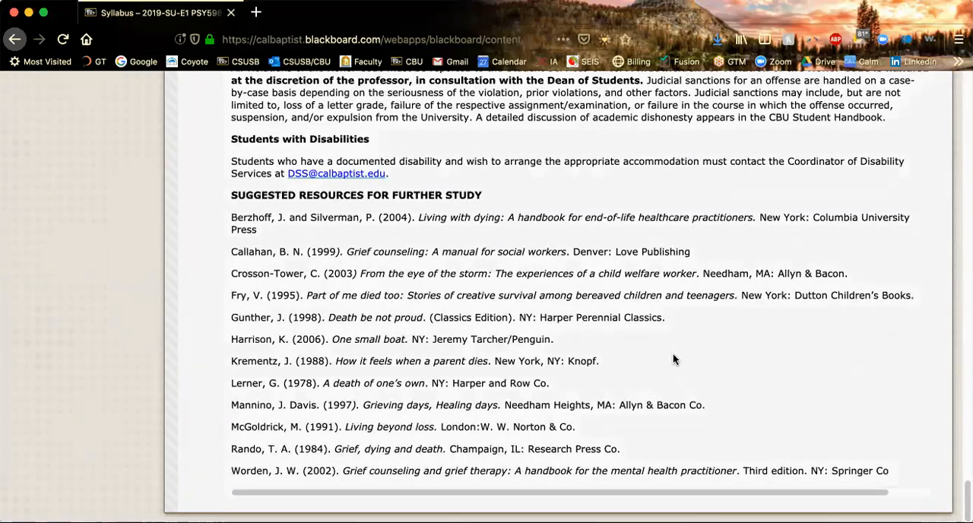
mouse_move(398, 365)
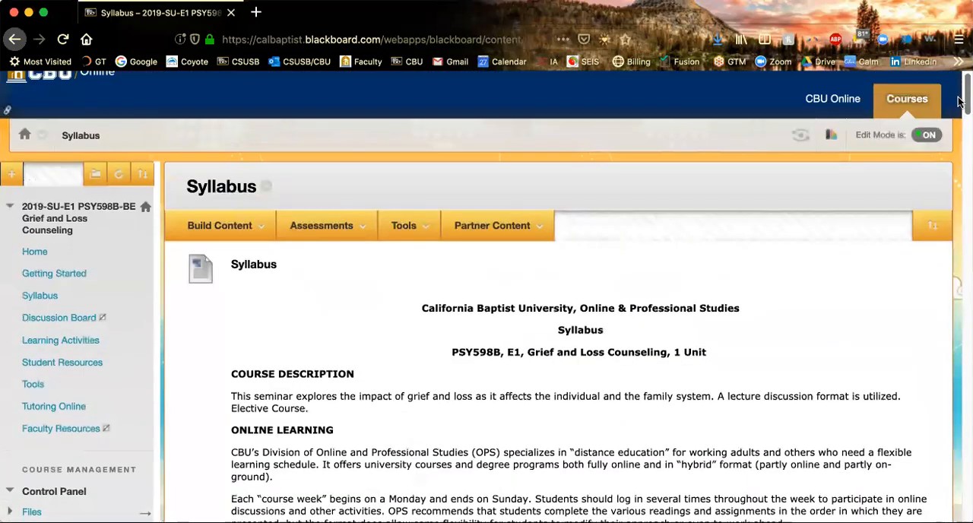
scroll("down", 3)
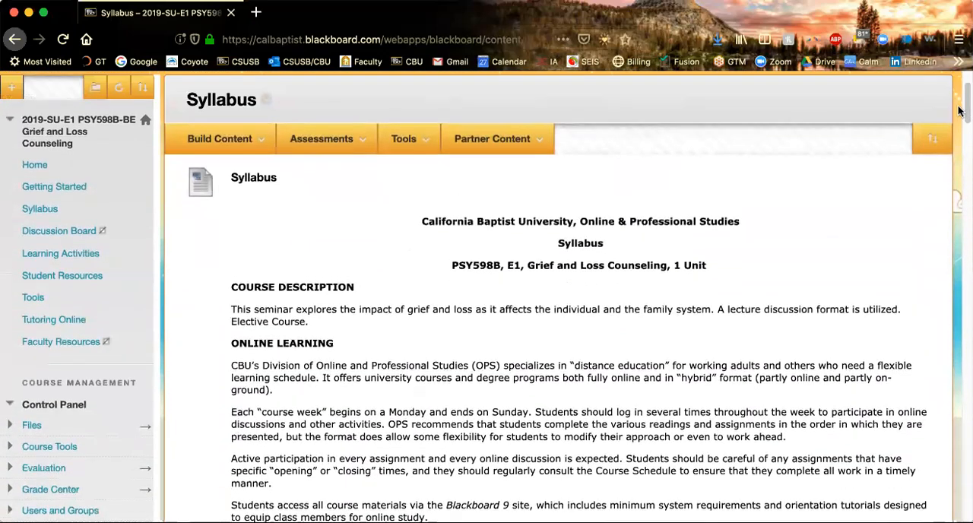